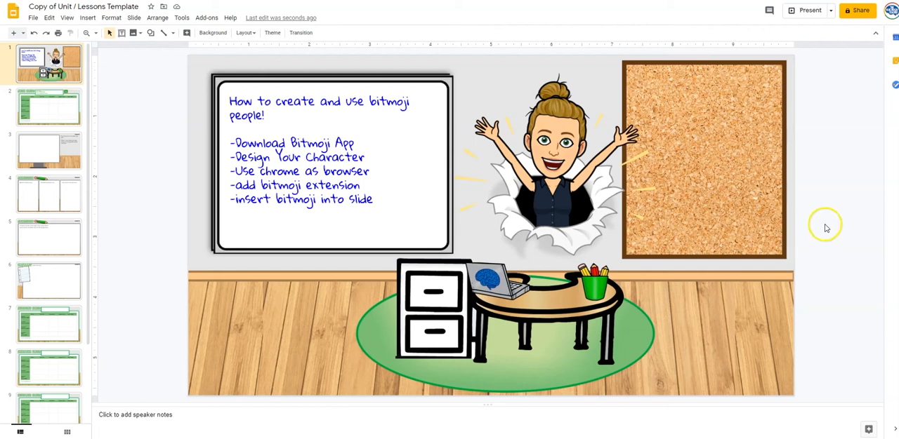
{"action": "mouse_move", "coordinate": [520, 239]}
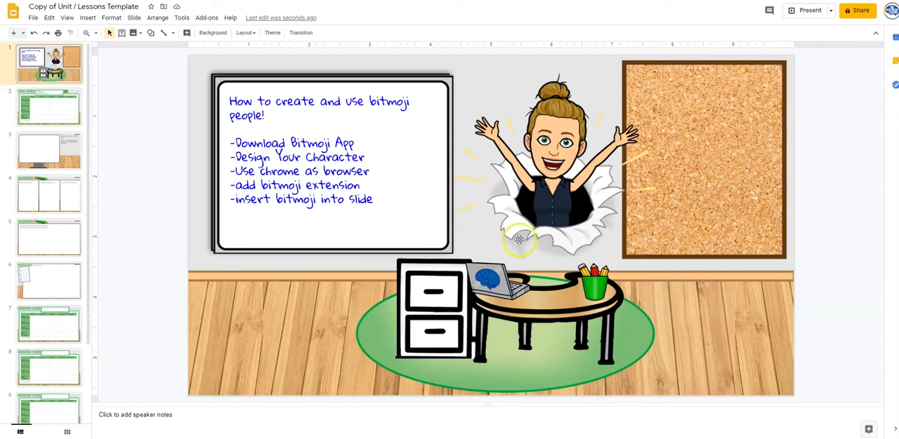
Step: Delete the Bitmoji bursting through the wall from the classroom slide
{"action": "left_click", "coordinate": [554, 186]}
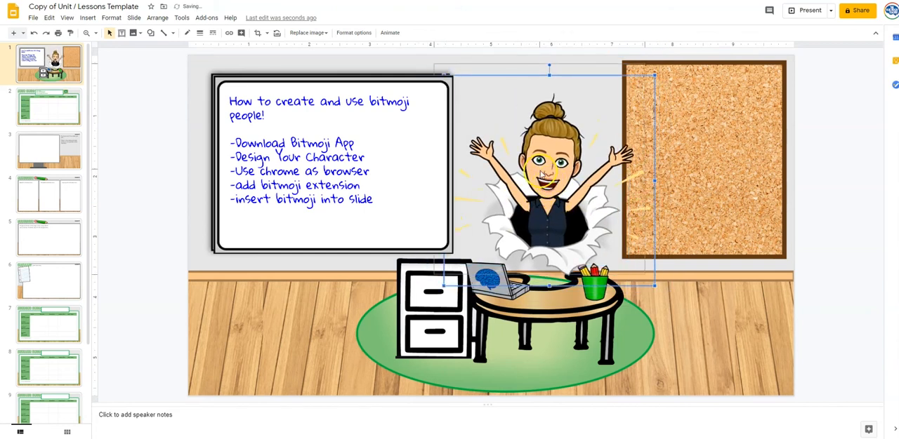
{"action": "key", "text": "Delete"}
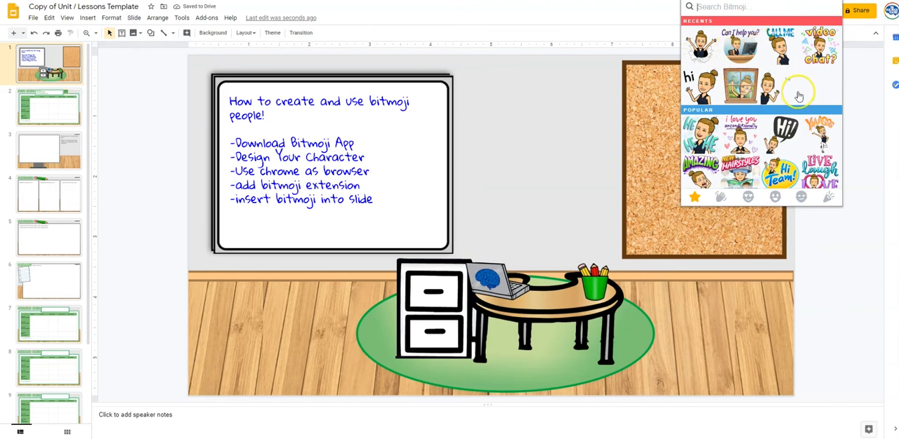
{"action": "mouse_move", "coordinate": [741, 84]}
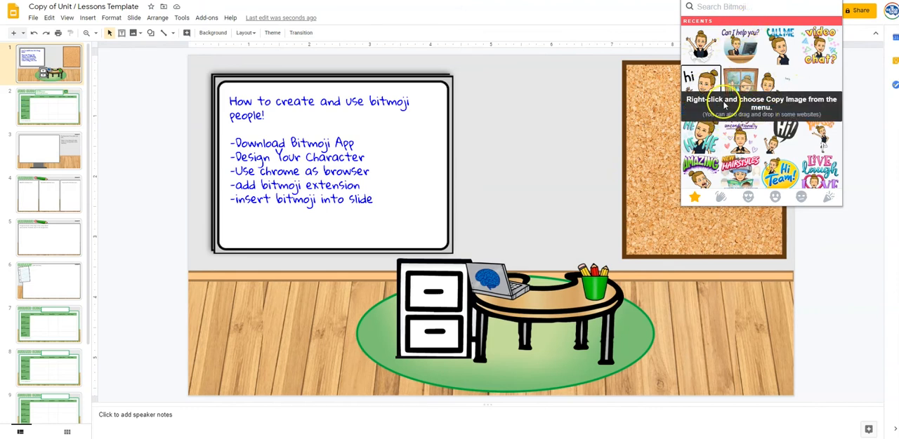
Step: Insert the waving 'hi' Bitmoji sticker and seat it behind the desk
{"action": "left_click", "coordinate": [570, 190]}
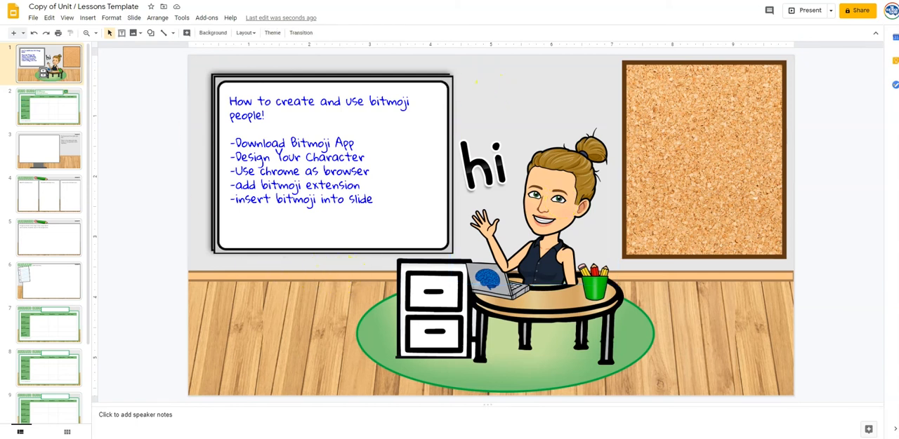
{"action": "mouse_move", "coordinate": [674, 274]}
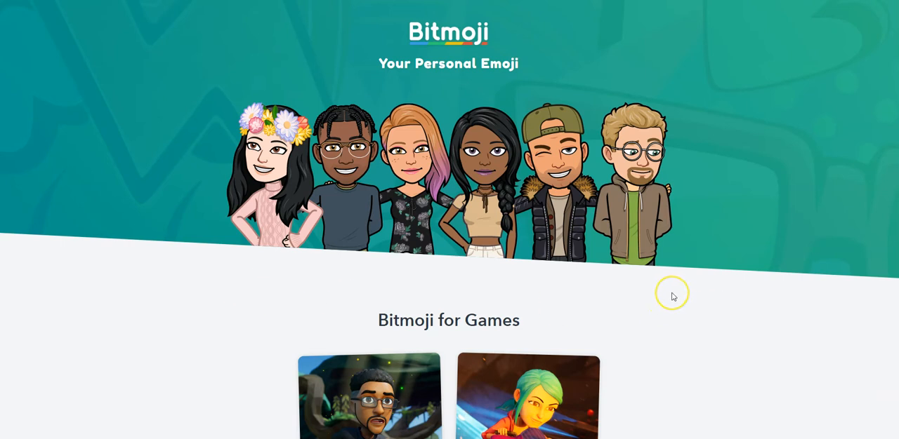
{"action": "scroll", "scroll_direction": "down", "scroll_amount": 3}
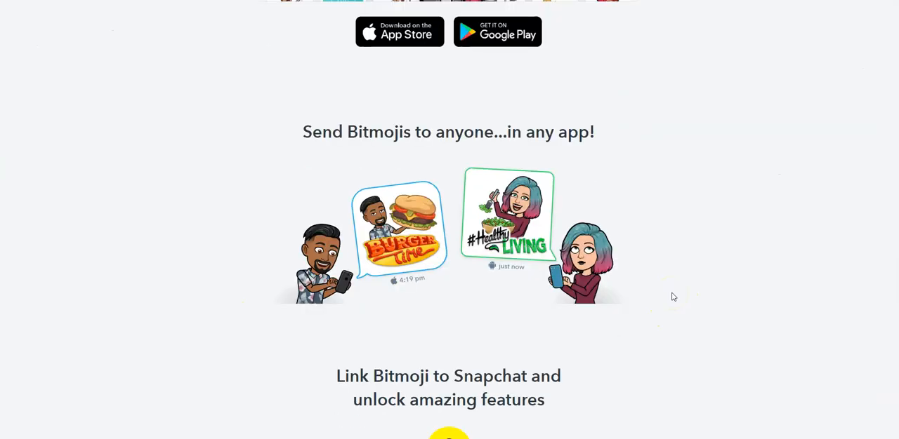
{"action": "scroll", "scroll_direction": "up", "scroll_amount": 3}
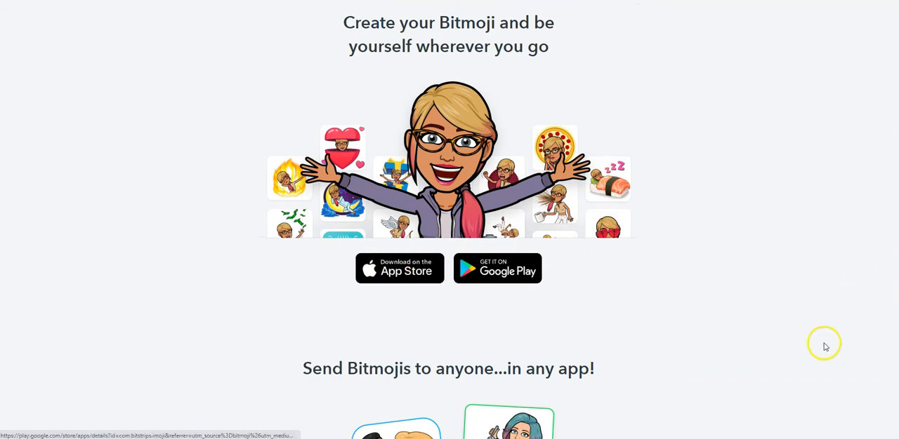
{"action": "scroll", "scroll_direction": "up", "scroll_amount": 3}
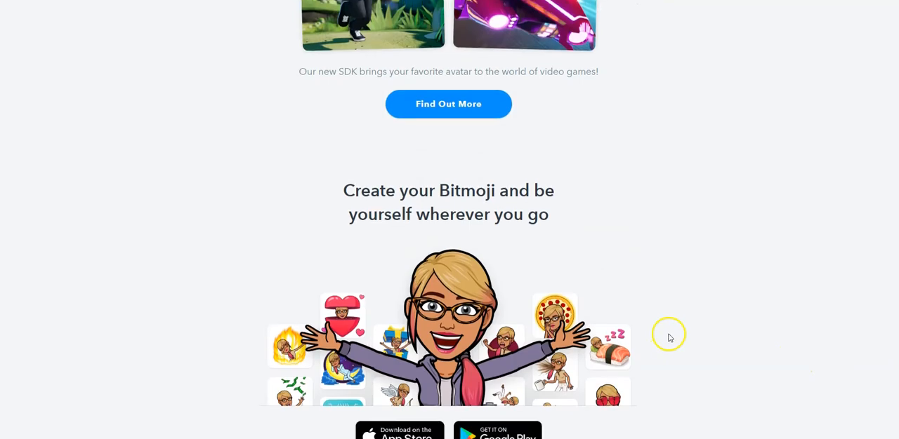
{"action": "scroll", "scroll_direction": "down", "scroll_amount": 3}
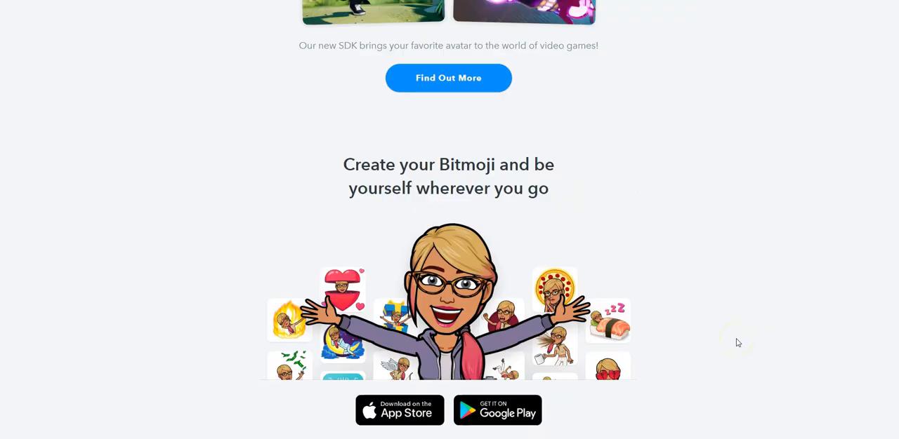
{"action": "scroll", "scroll_direction": "down", "scroll_amount": 3}
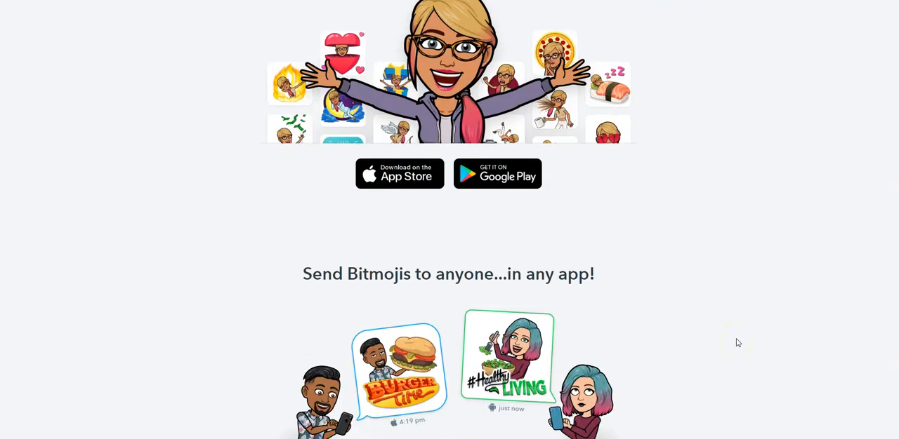
{"action": "scroll", "scroll_direction": "down", "scroll_amount": 3}
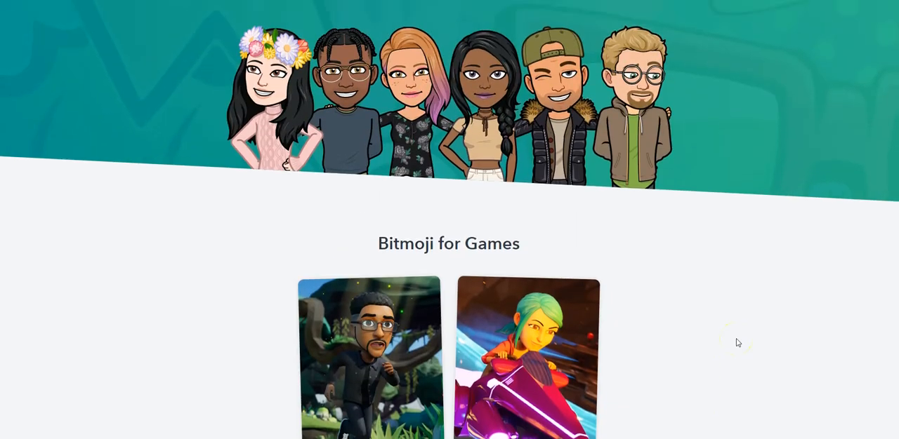
{"action": "scroll", "scroll_direction": "up", "scroll_amount": 3}
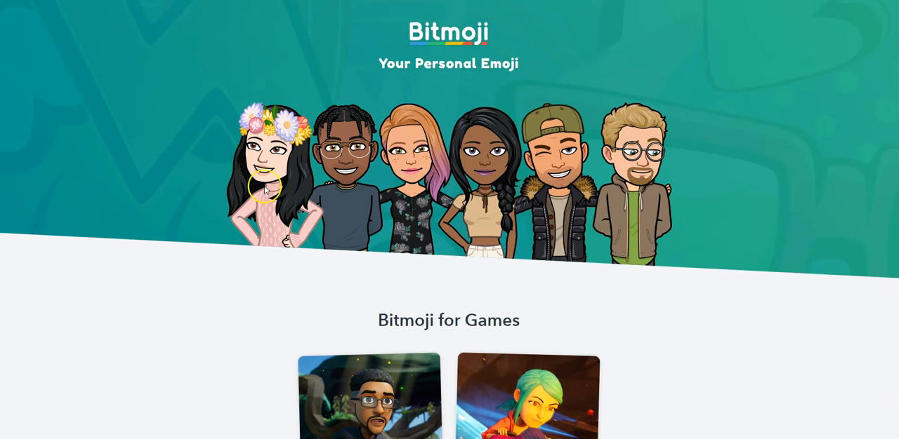
{"action": "mouse_move", "coordinate": [314, 43]}
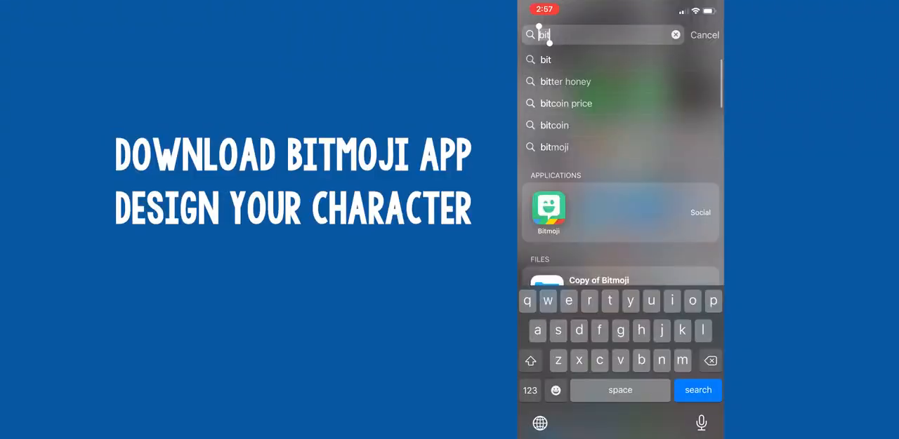
Step: Launch the Bitmoji app on the phone and browse its sticker collection
{"action": "left_click", "coordinate": [547, 212]}
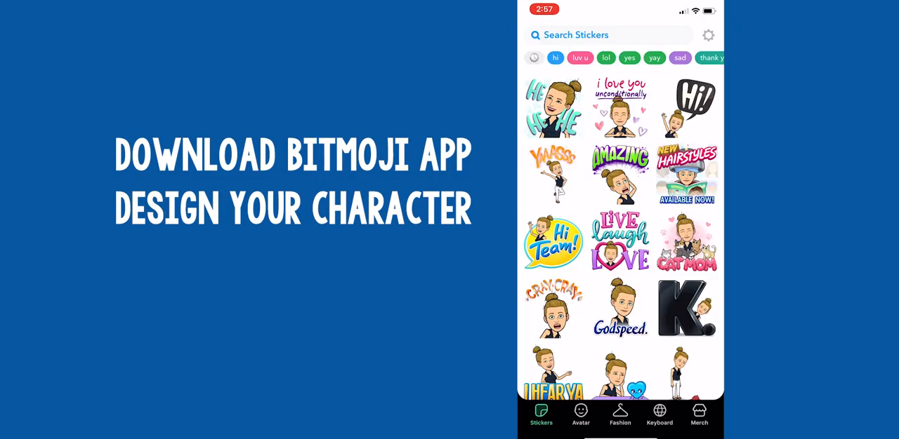
{"action": "scroll", "scroll_direction": "down", "scroll_amount": 3}
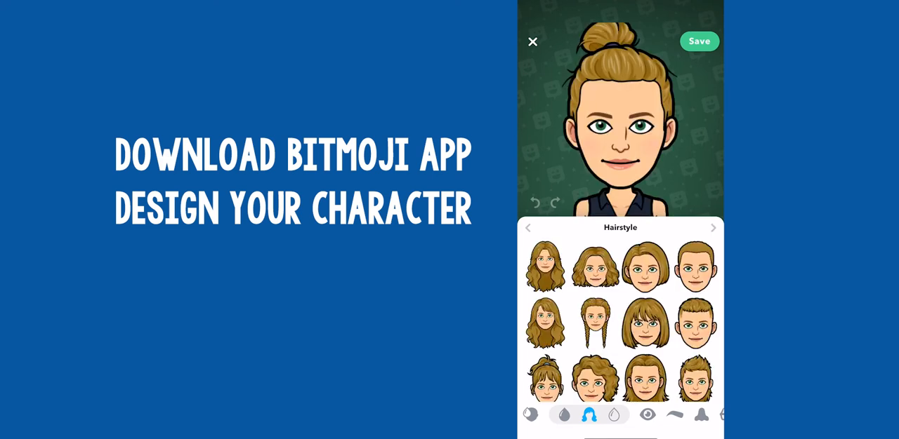
Step: Choose a different eye size for the avatar and move on to the mouth options
{"action": "scroll", "scroll_direction": "down", "scroll_amount": 3}
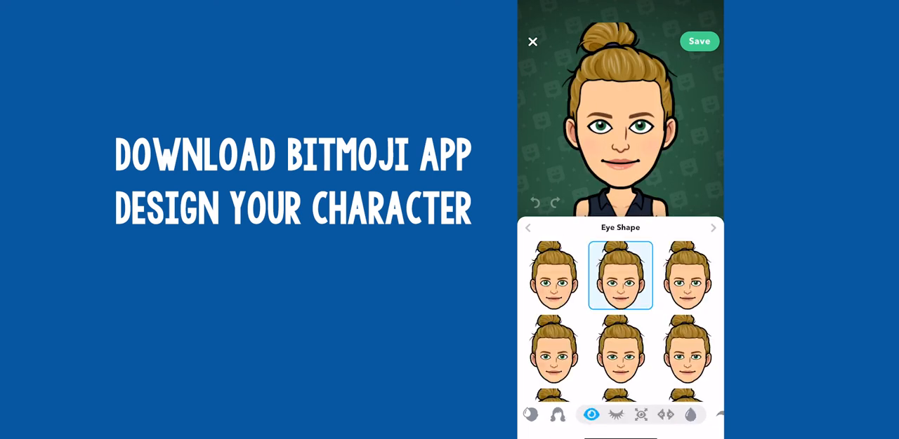
{"action": "left_click", "coordinate": [640, 414]}
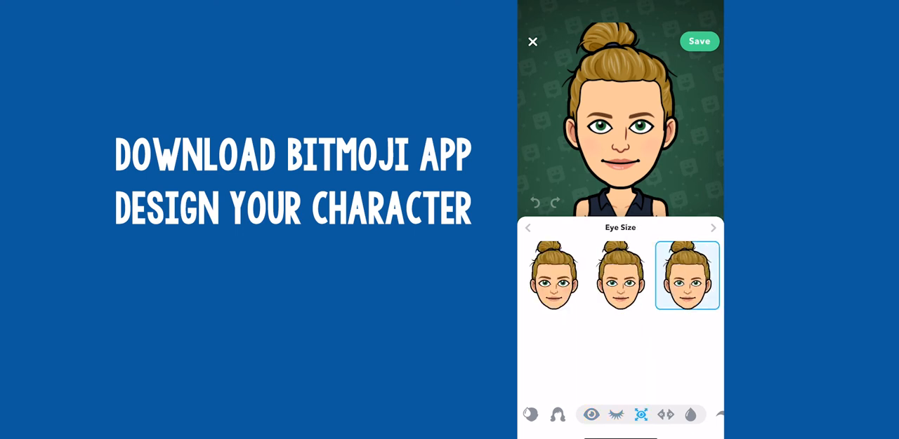
{"action": "scroll", "scroll_direction": "right", "scroll_amount": 3}
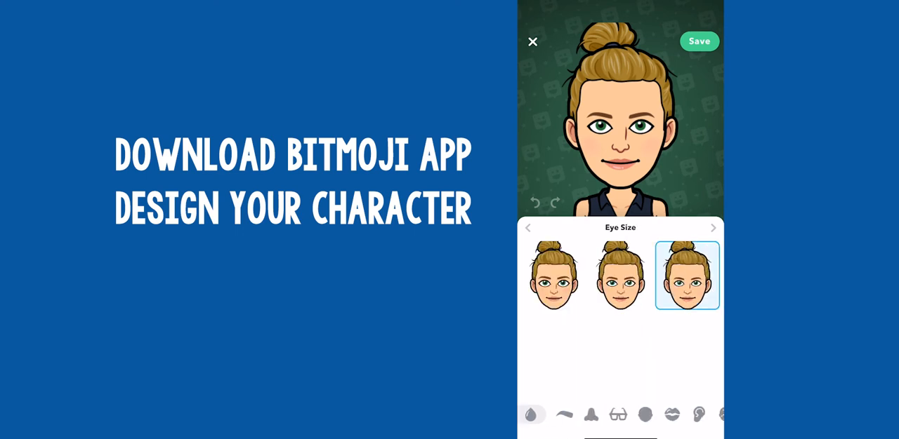
{"action": "scroll", "scroll_direction": "right", "scroll_amount": 3}
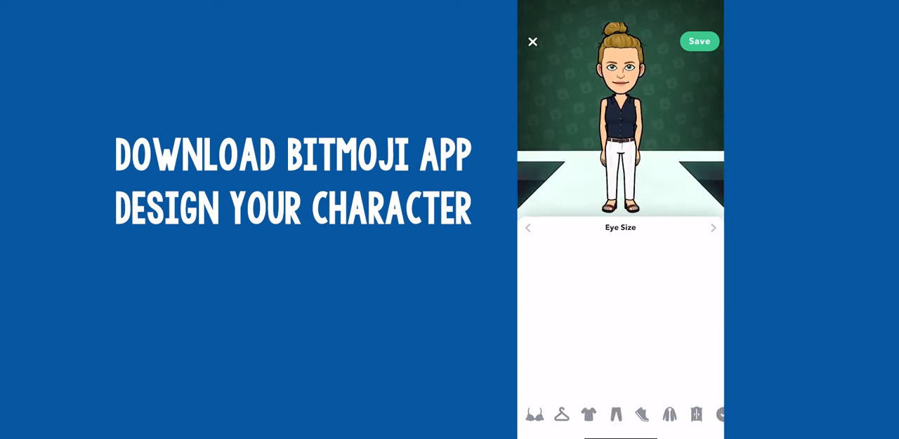
{"action": "left_click", "coordinate": [608, 414]}
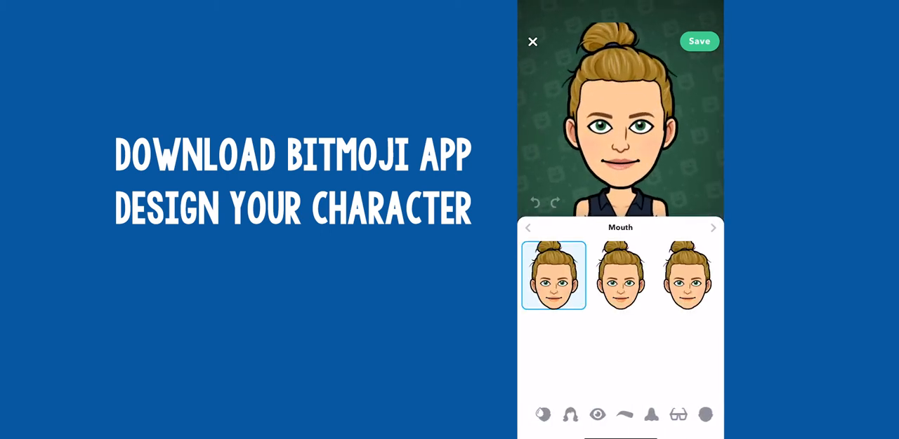
Step: Exit the avatar builder and return to the Stickers collection
{"action": "left_click", "coordinate": [532, 43]}
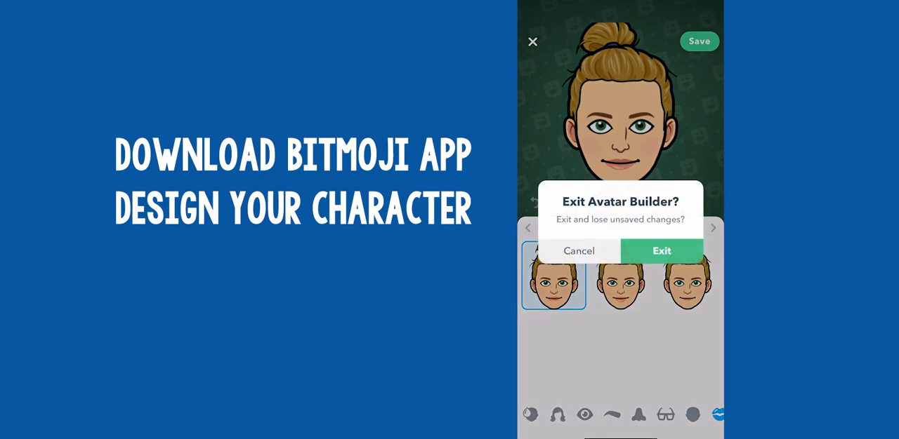
{"action": "left_click", "coordinate": [660, 250]}
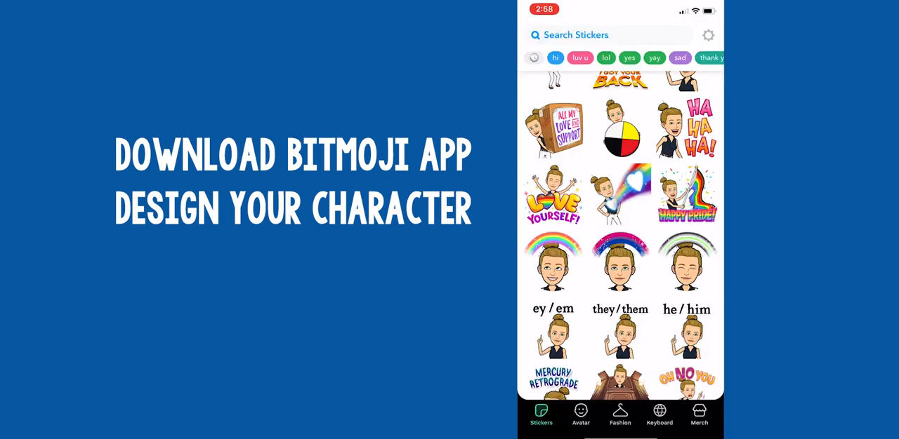
{"action": "left_click", "coordinate": [619, 414]}
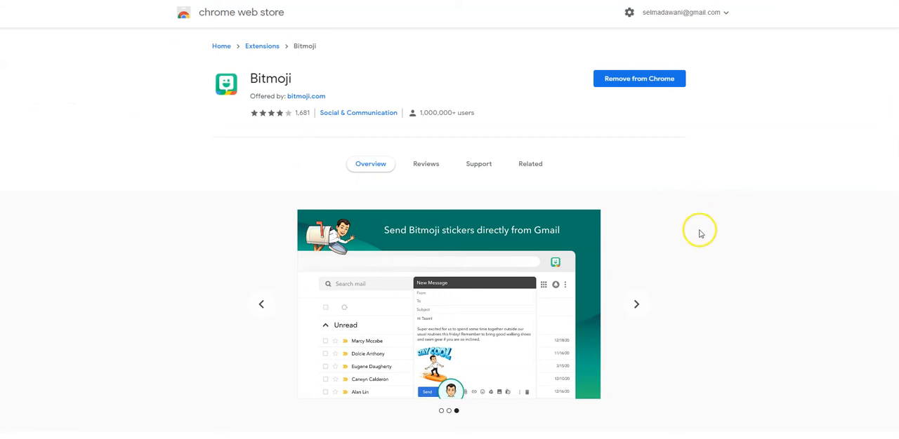
{"action": "mouse_move", "coordinate": [766, 233]}
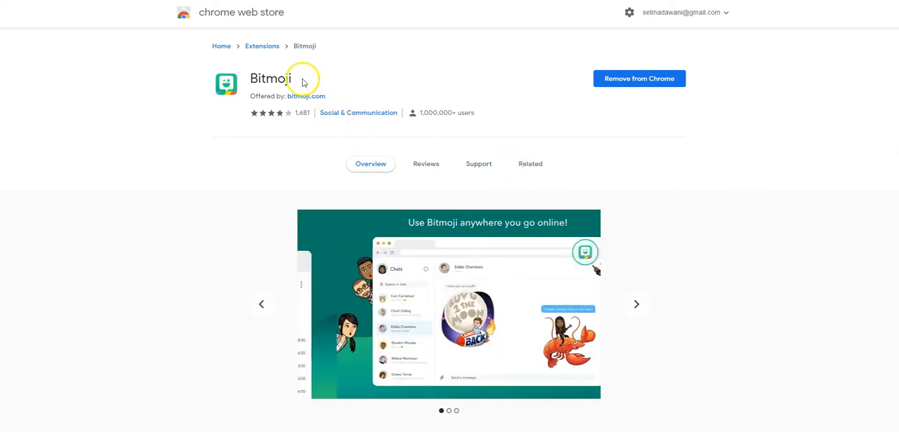
Step: View the Bitmoji extension's Chrome Web Store page and browse its preview screenshots
{"action": "double_click", "coordinate": [270, 79]}
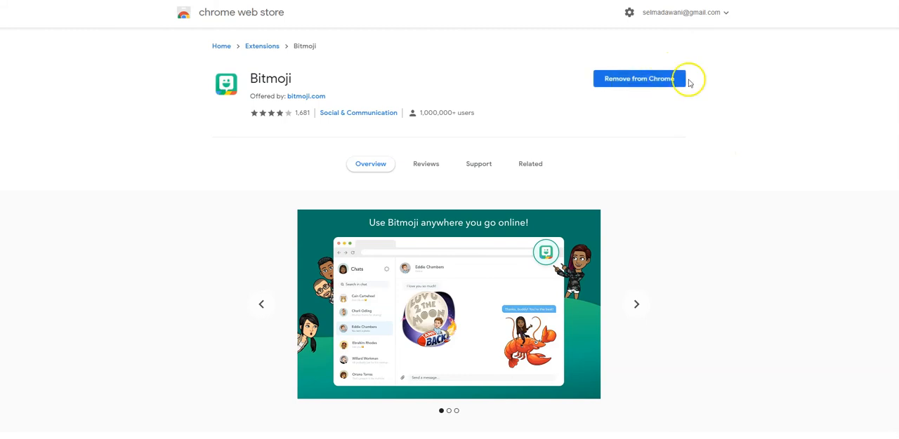
{"action": "left_click", "coordinate": [635, 305]}
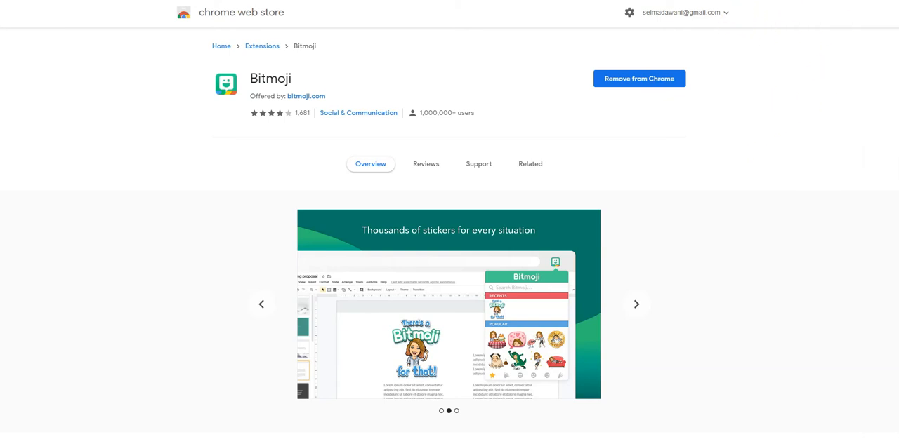
{"action": "left_click", "coordinate": [635, 305]}
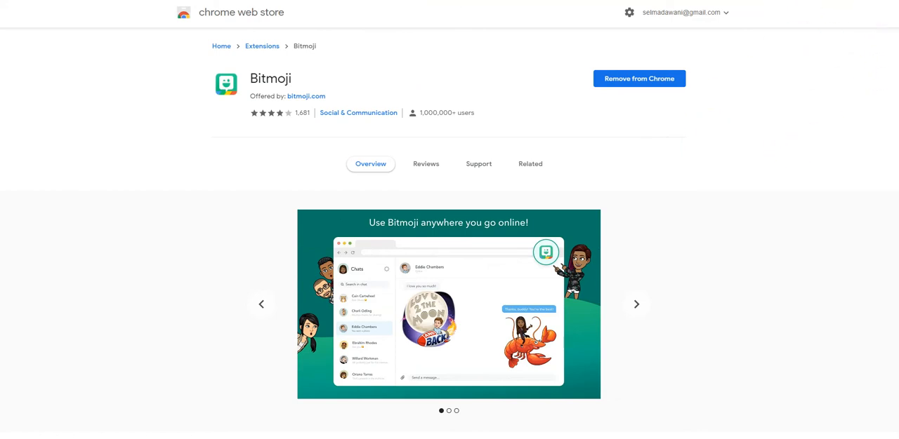
{"action": "left_click", "coordinate": [635, 304]}
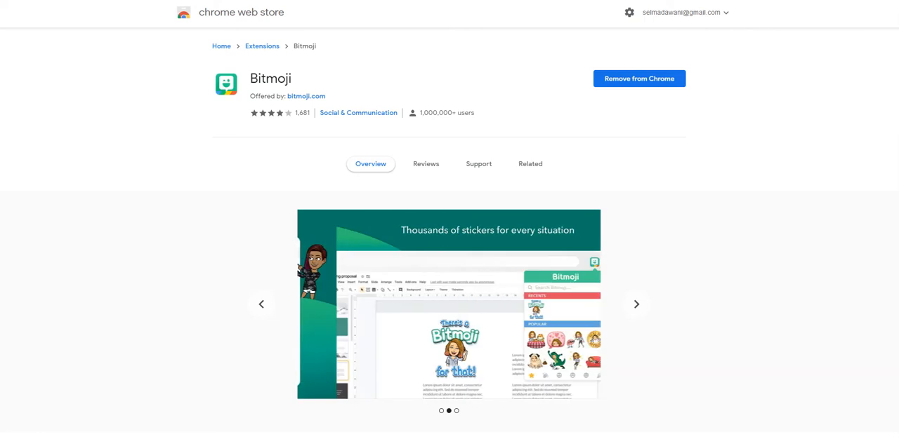
{"action": "left_click", "coordinate": [635, 305]}
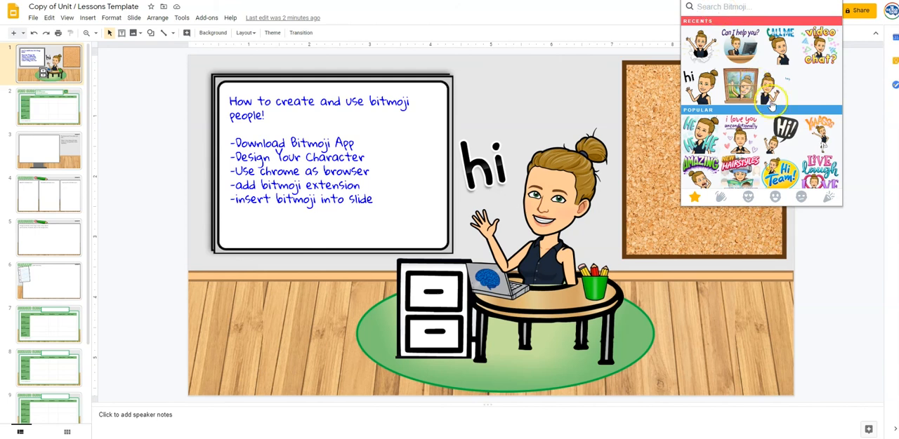
Step: Search stickers for 'birthday', switch category and insert the reclining heart sticker at lower right
{"action": "scroll", "scroll_direction": "down", "scroll_amount": 3}
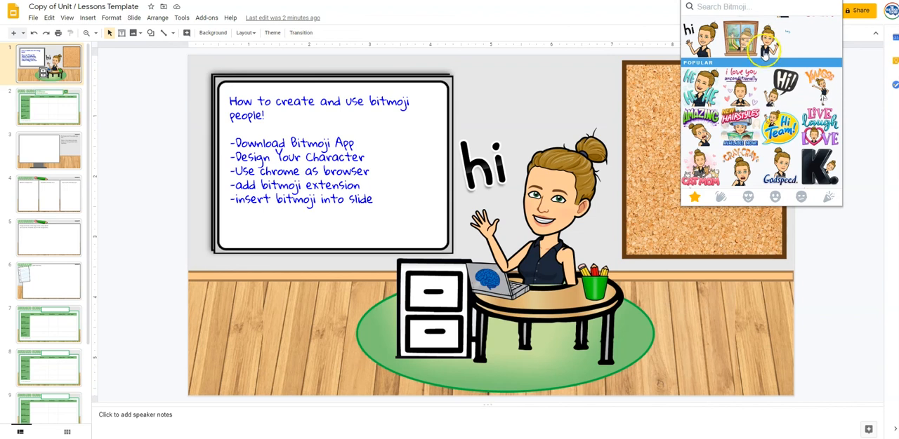
{"action": "type", "text": "birthday"}
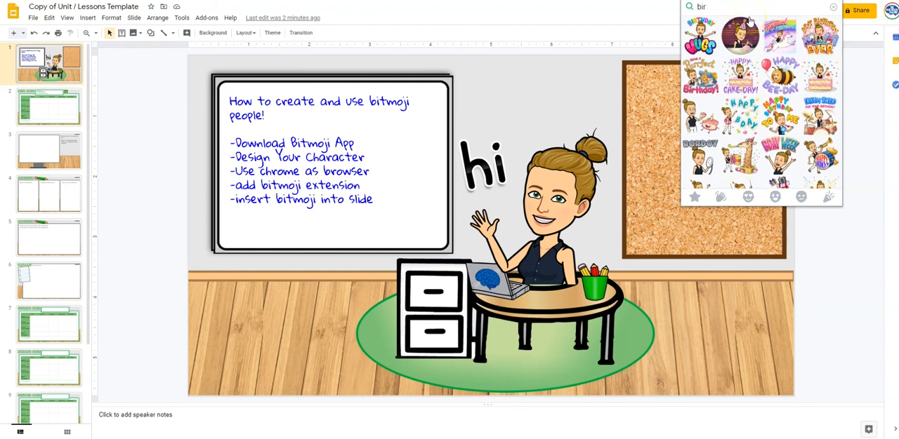
{"action": "left_click", "coordinate": [719, 196]}
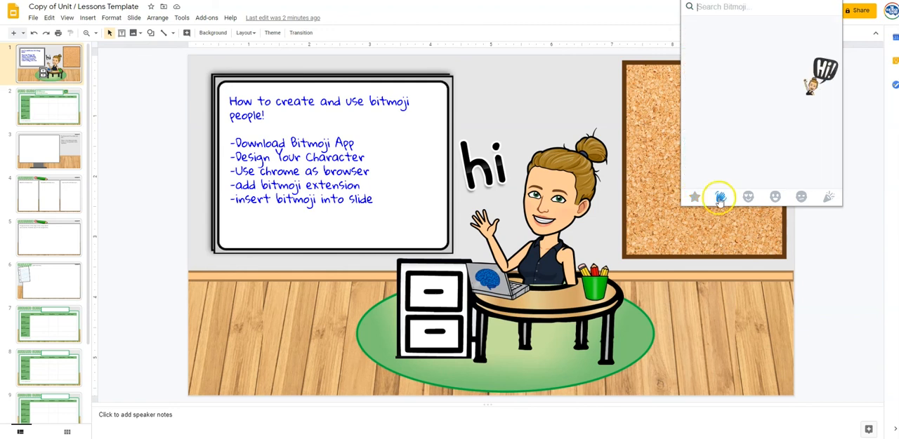
{"action": "left_click", "coordinate": [774, 197]}
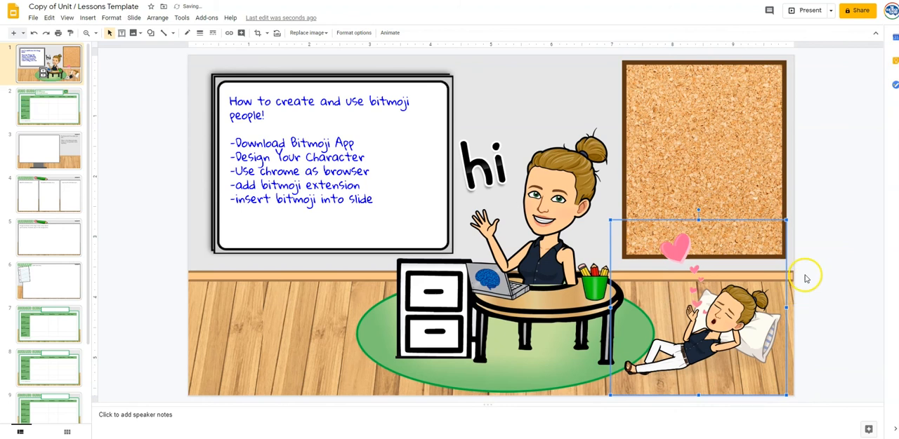
{"action": "mouse_move", "coordinate": [770, 284]}
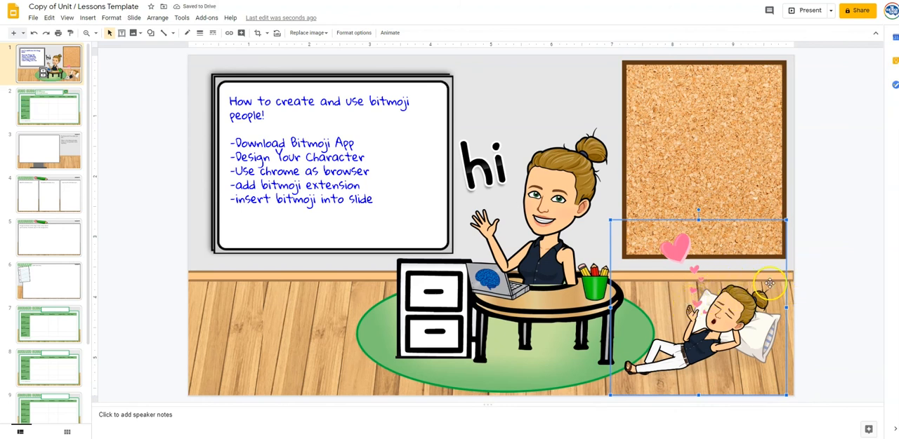